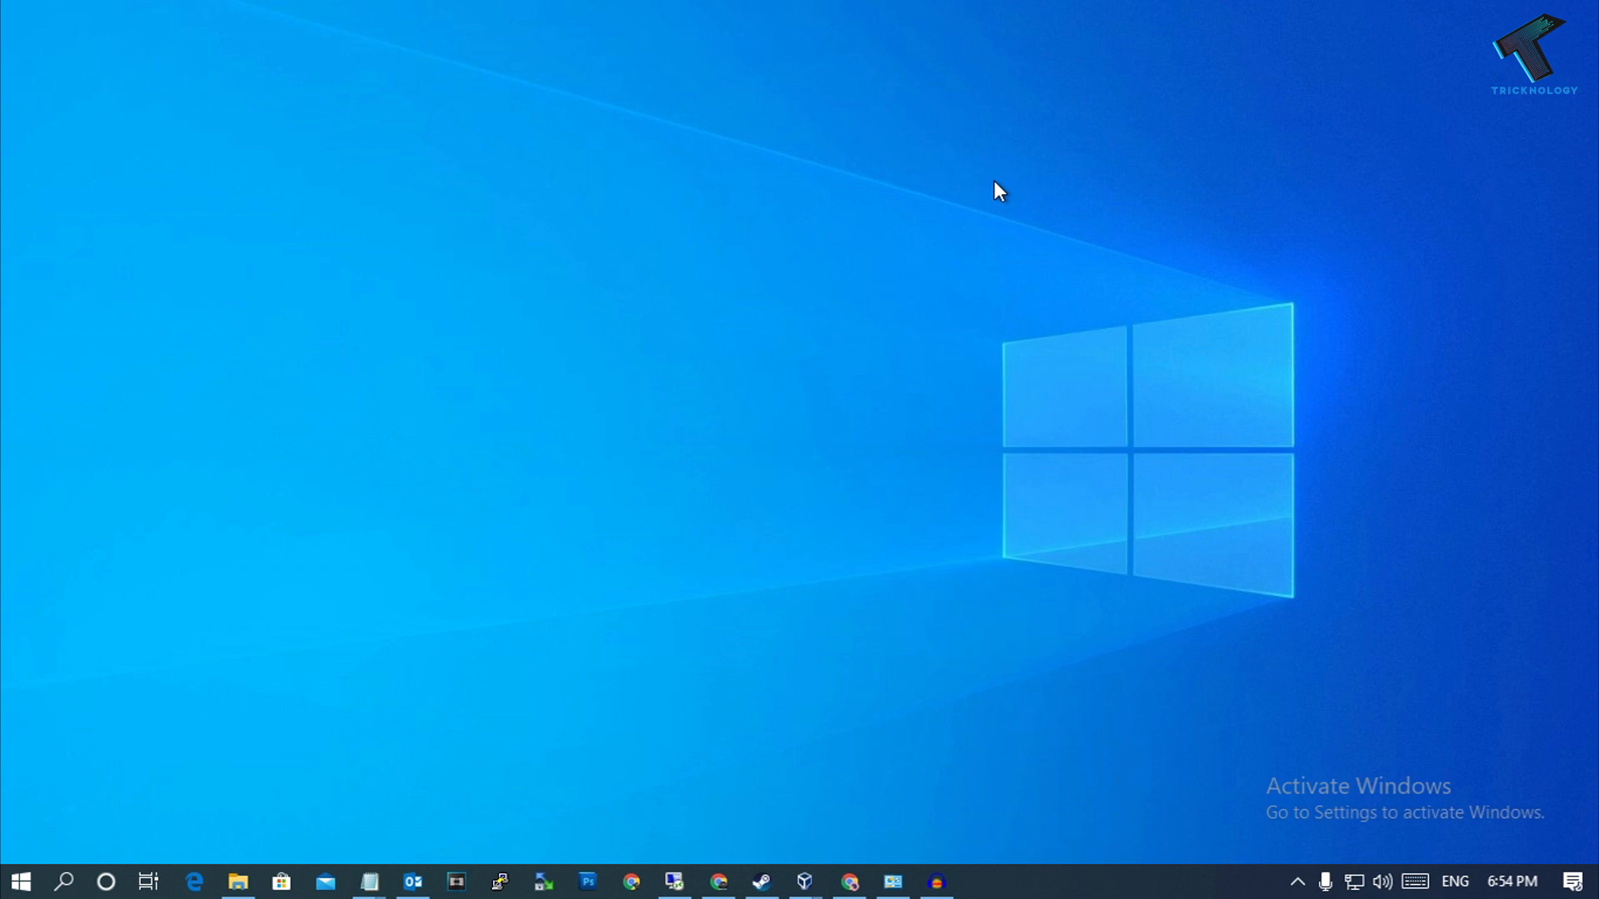
{"action": "mouse_move", "coordinate": [18, 881]}
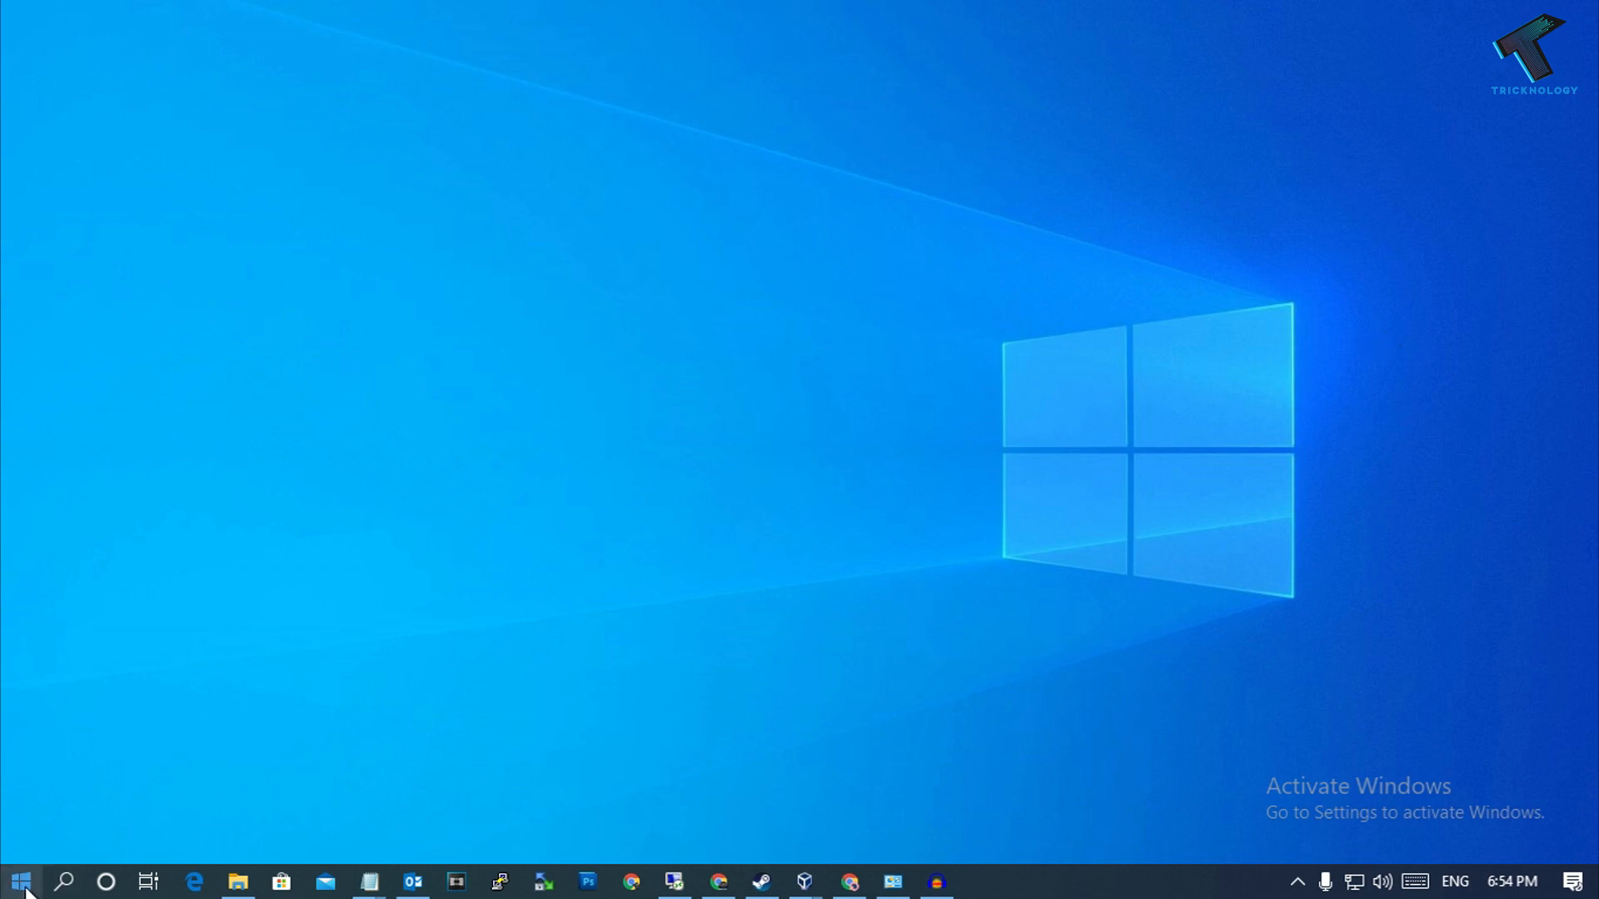
Search 'cmd' in Start and launch Command Prompt from the results
{"action": "type", "text": "cmd"}
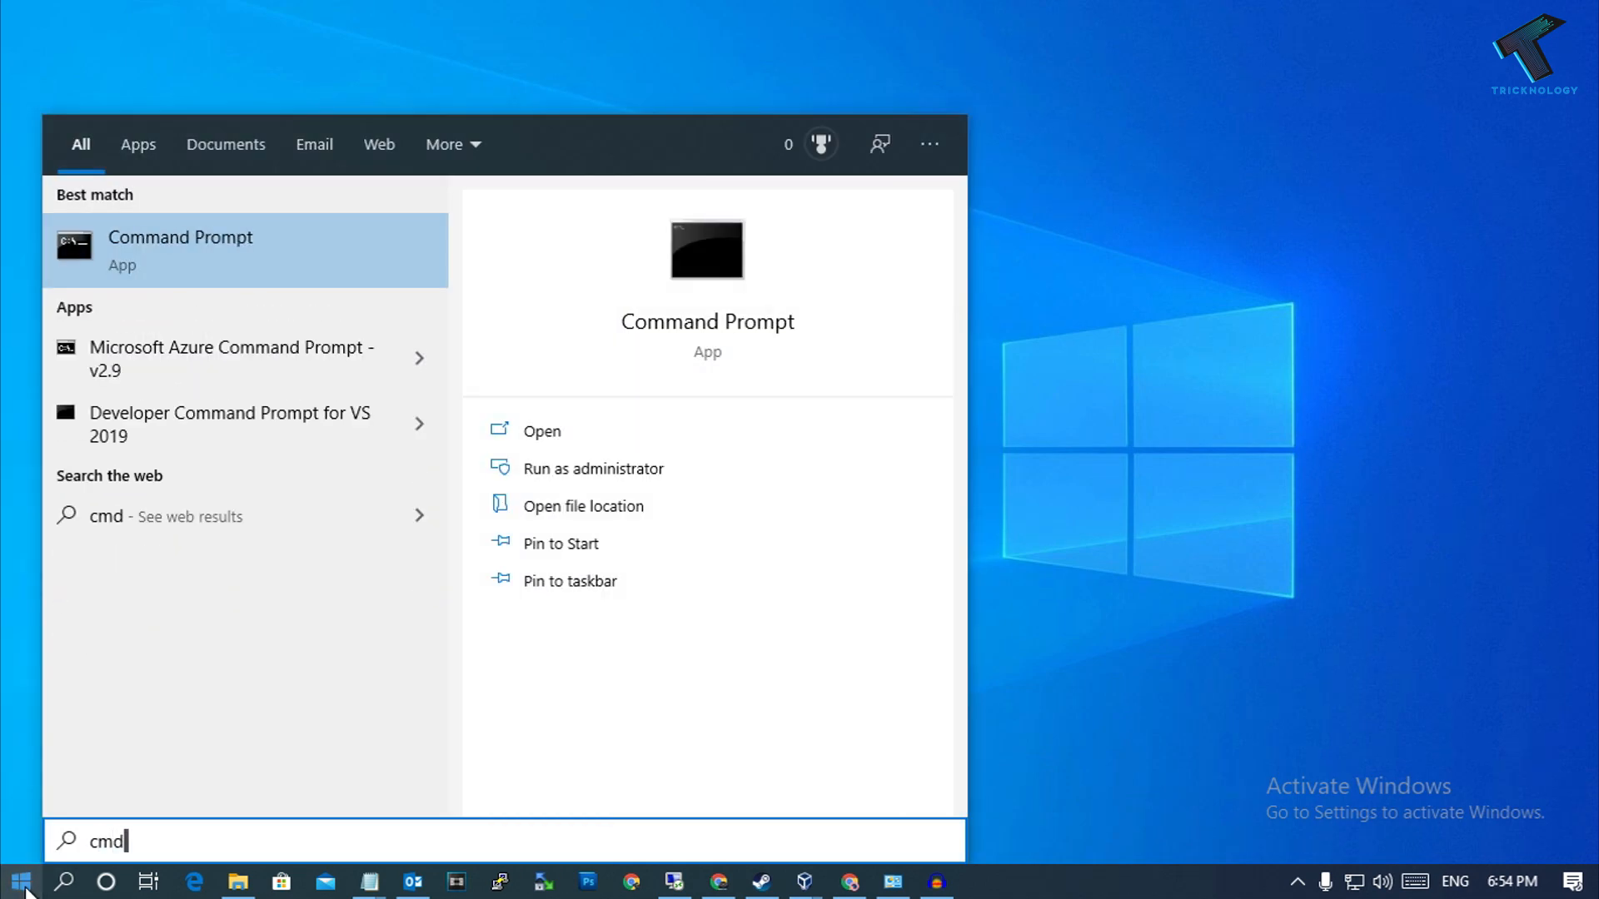
{"action": "mouse_move", "coordinate": [215, 351]}
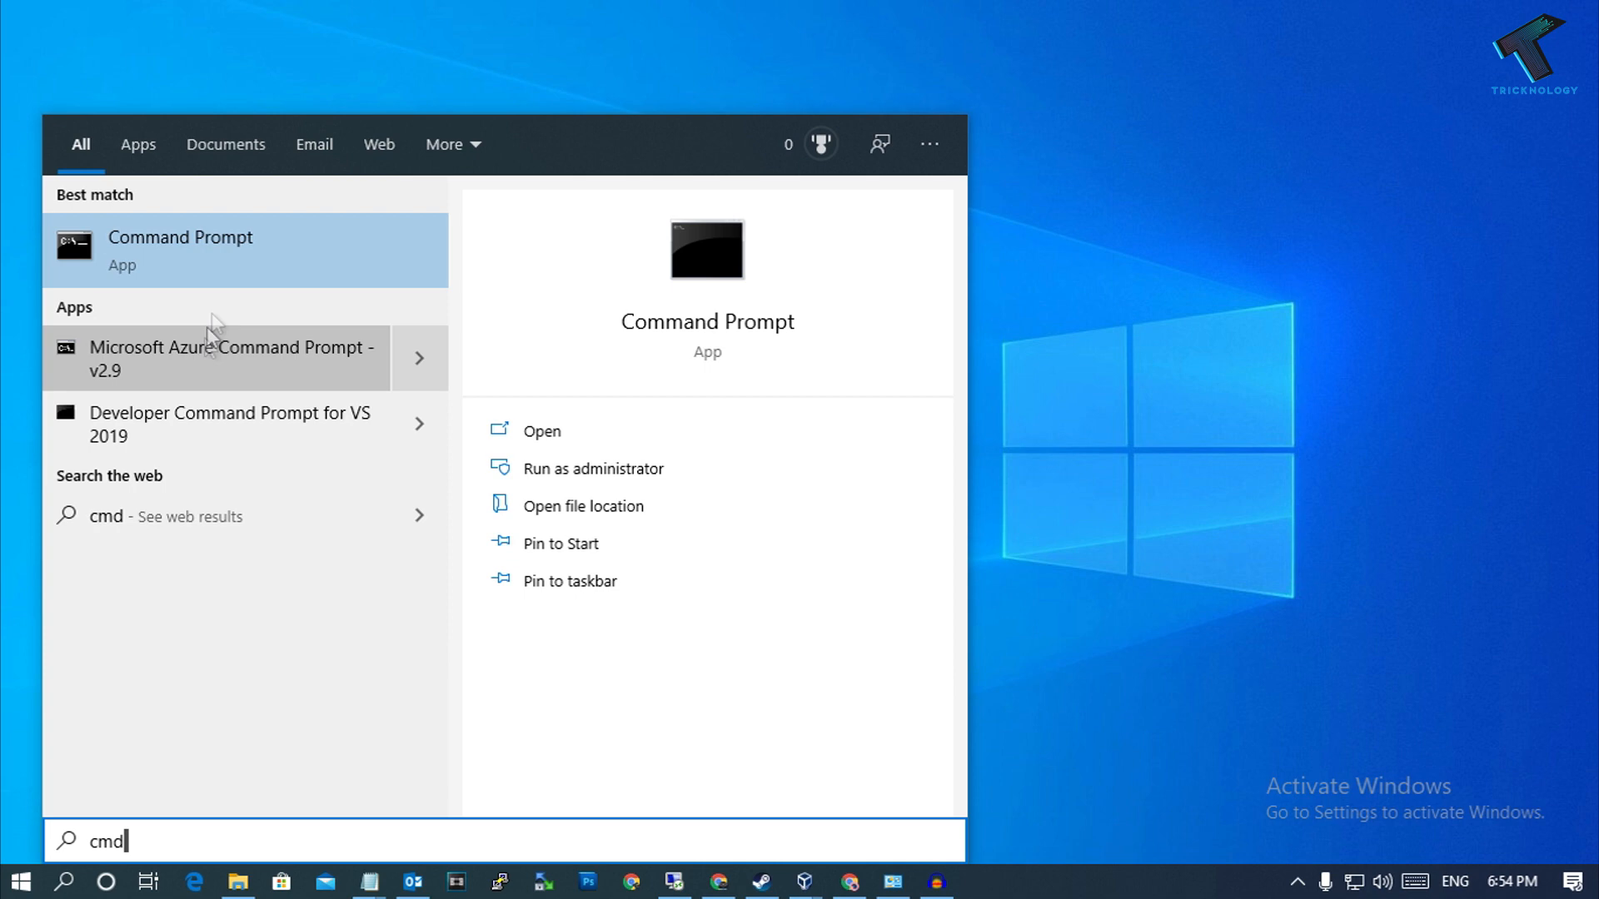
{"action": "left_click", "coordinate": [180, 236]}
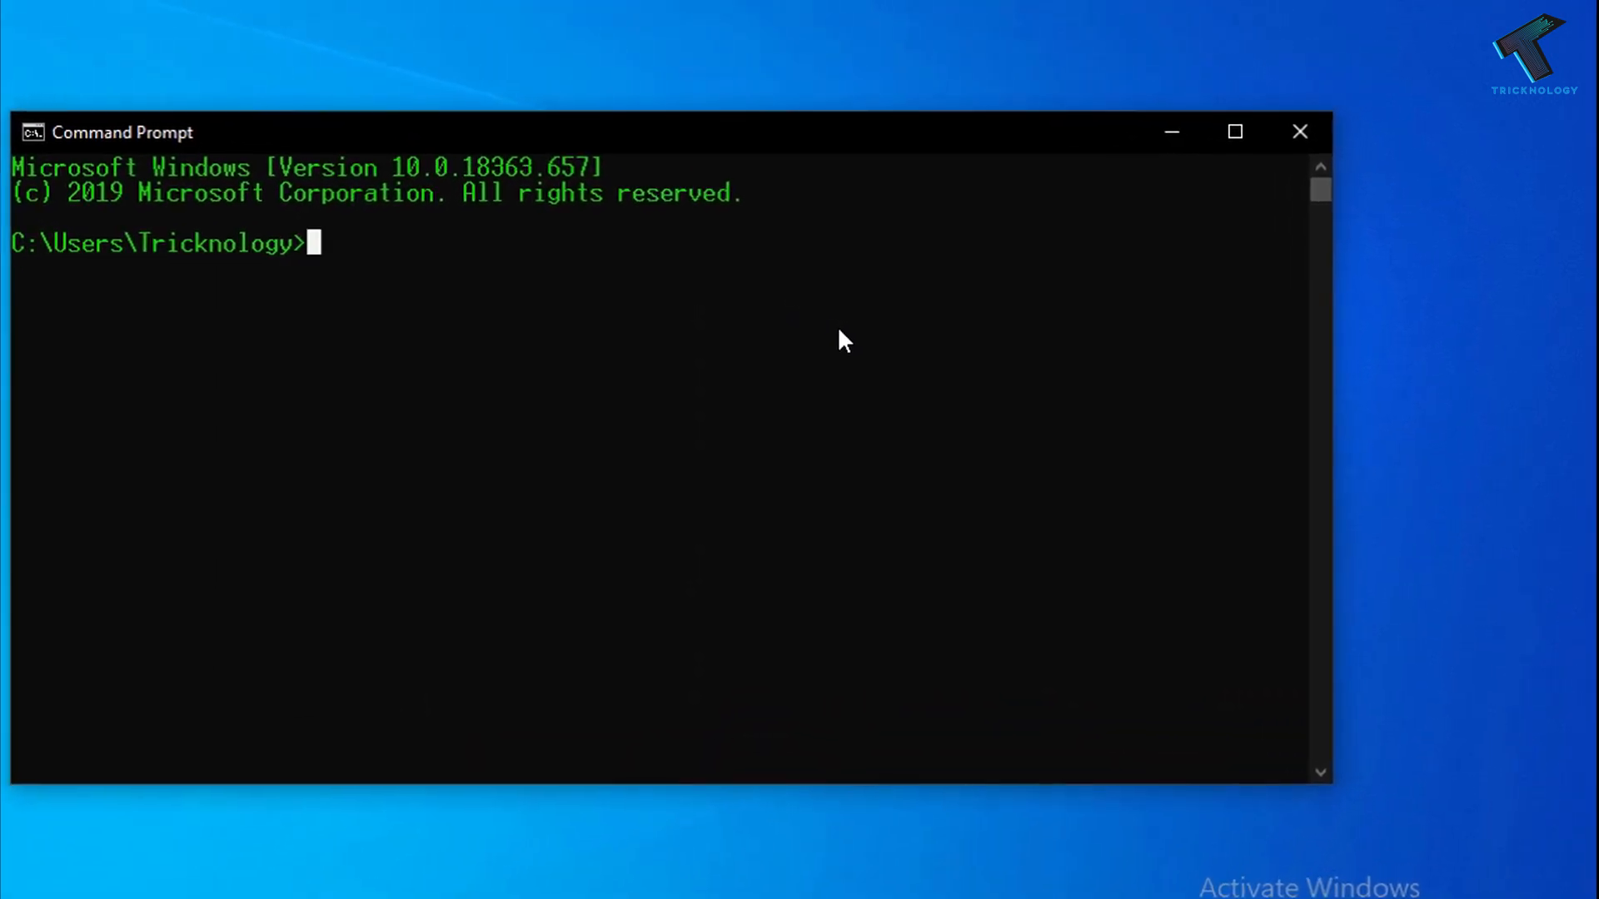
Run 'wmic printer list brief' to list printers with state, status and share name
{"action": "type", "text": "w"}
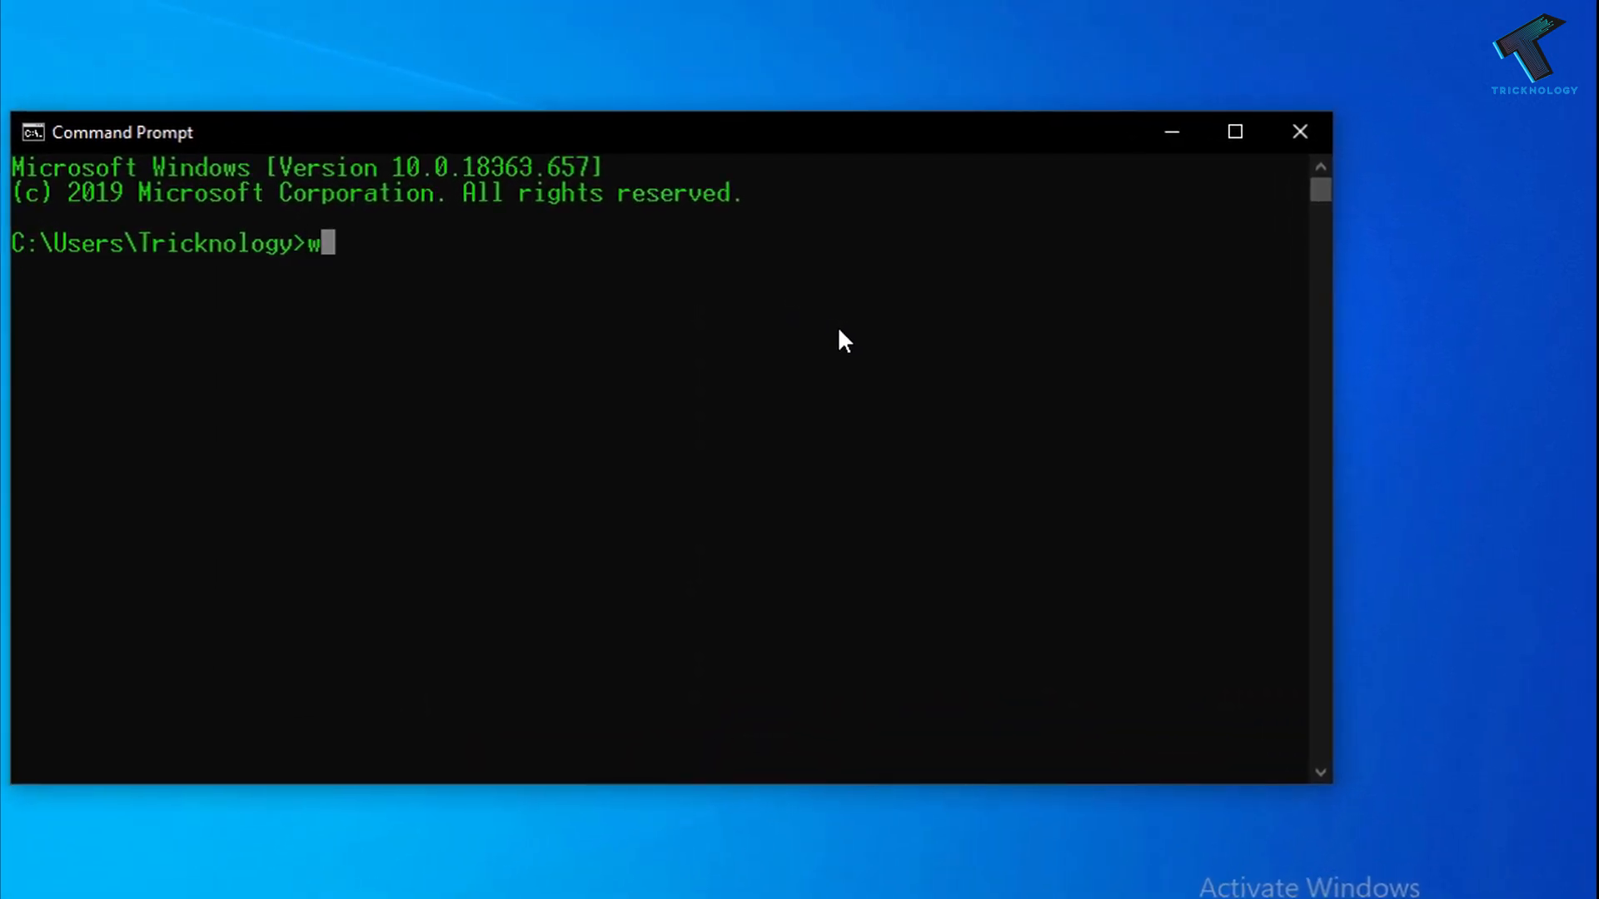
{"action": "type", "text": "mic"}
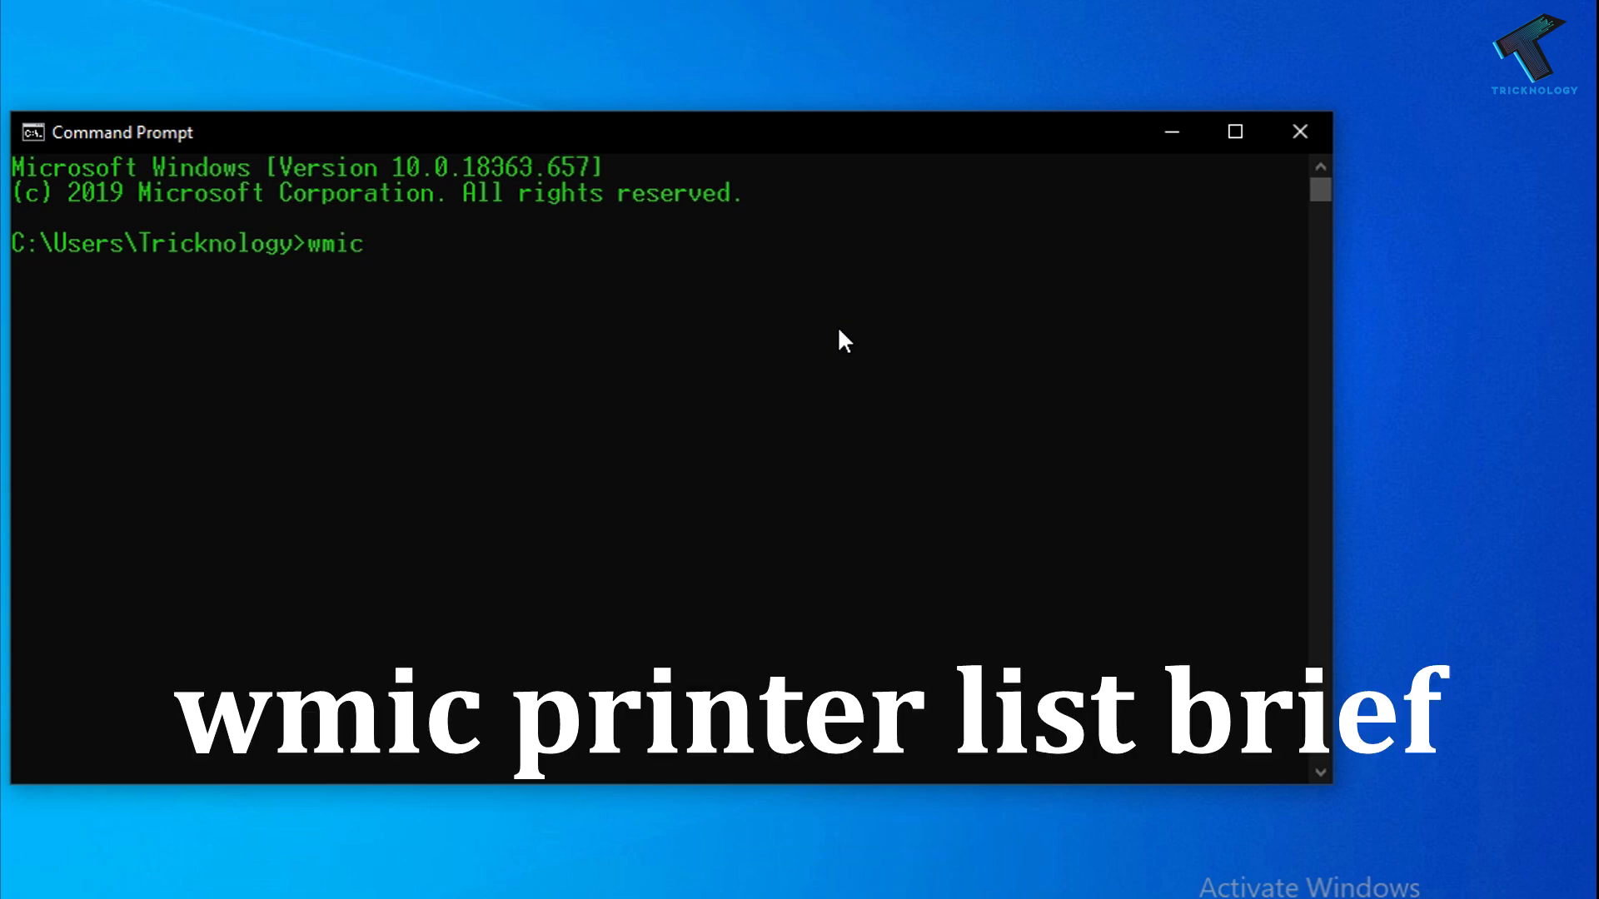
{"action": "type", "text": "printer"}
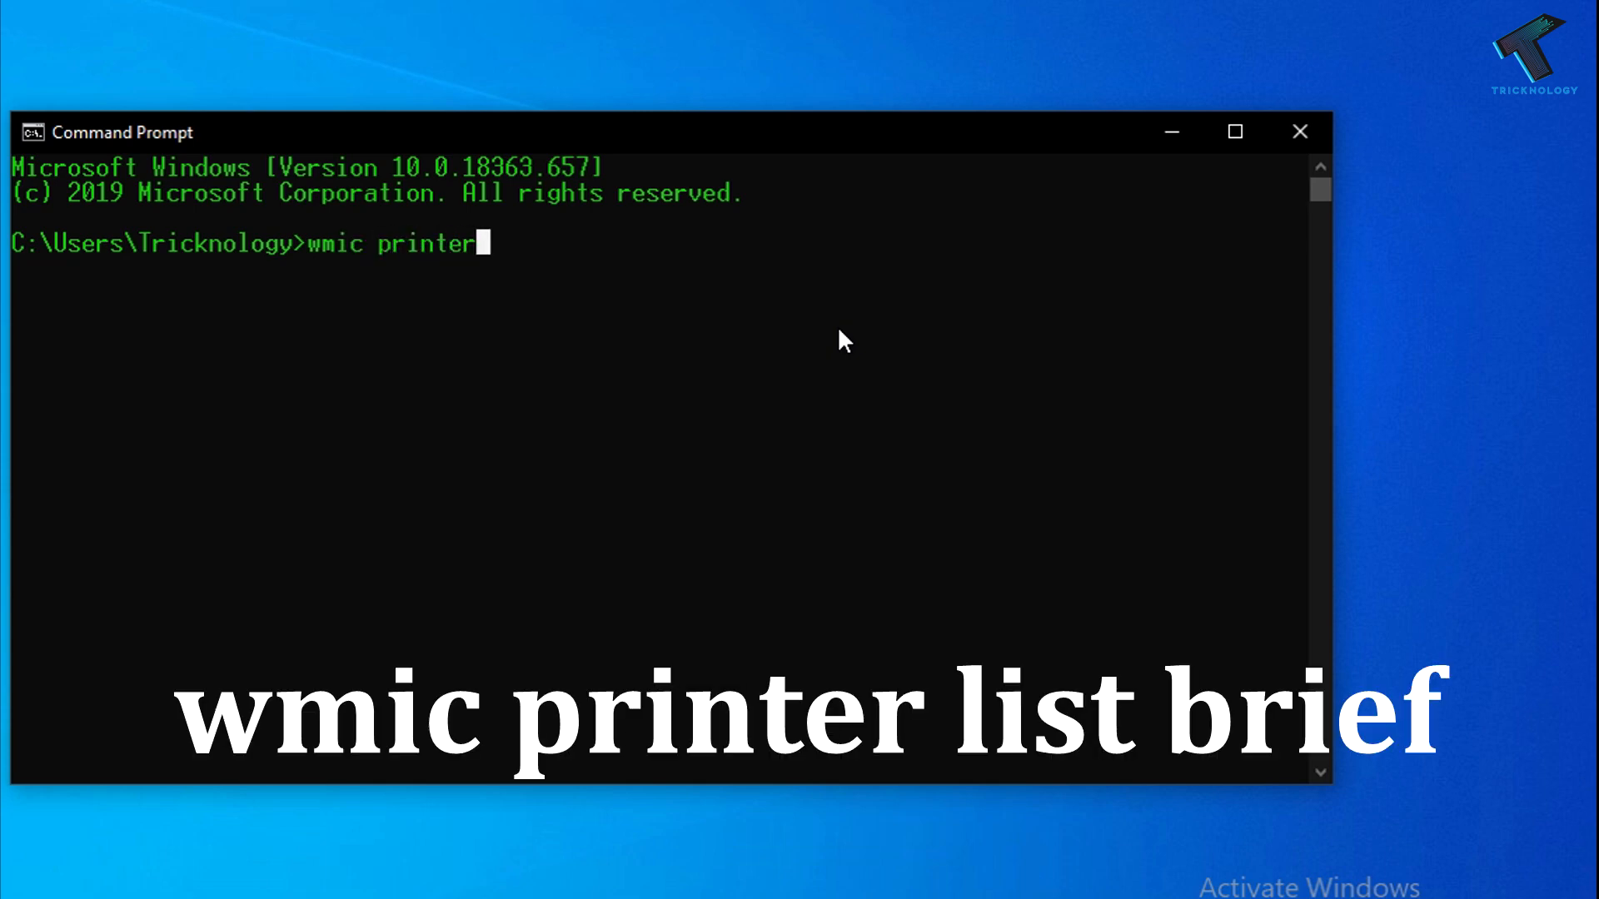
{"action": "type", "text": "list"}
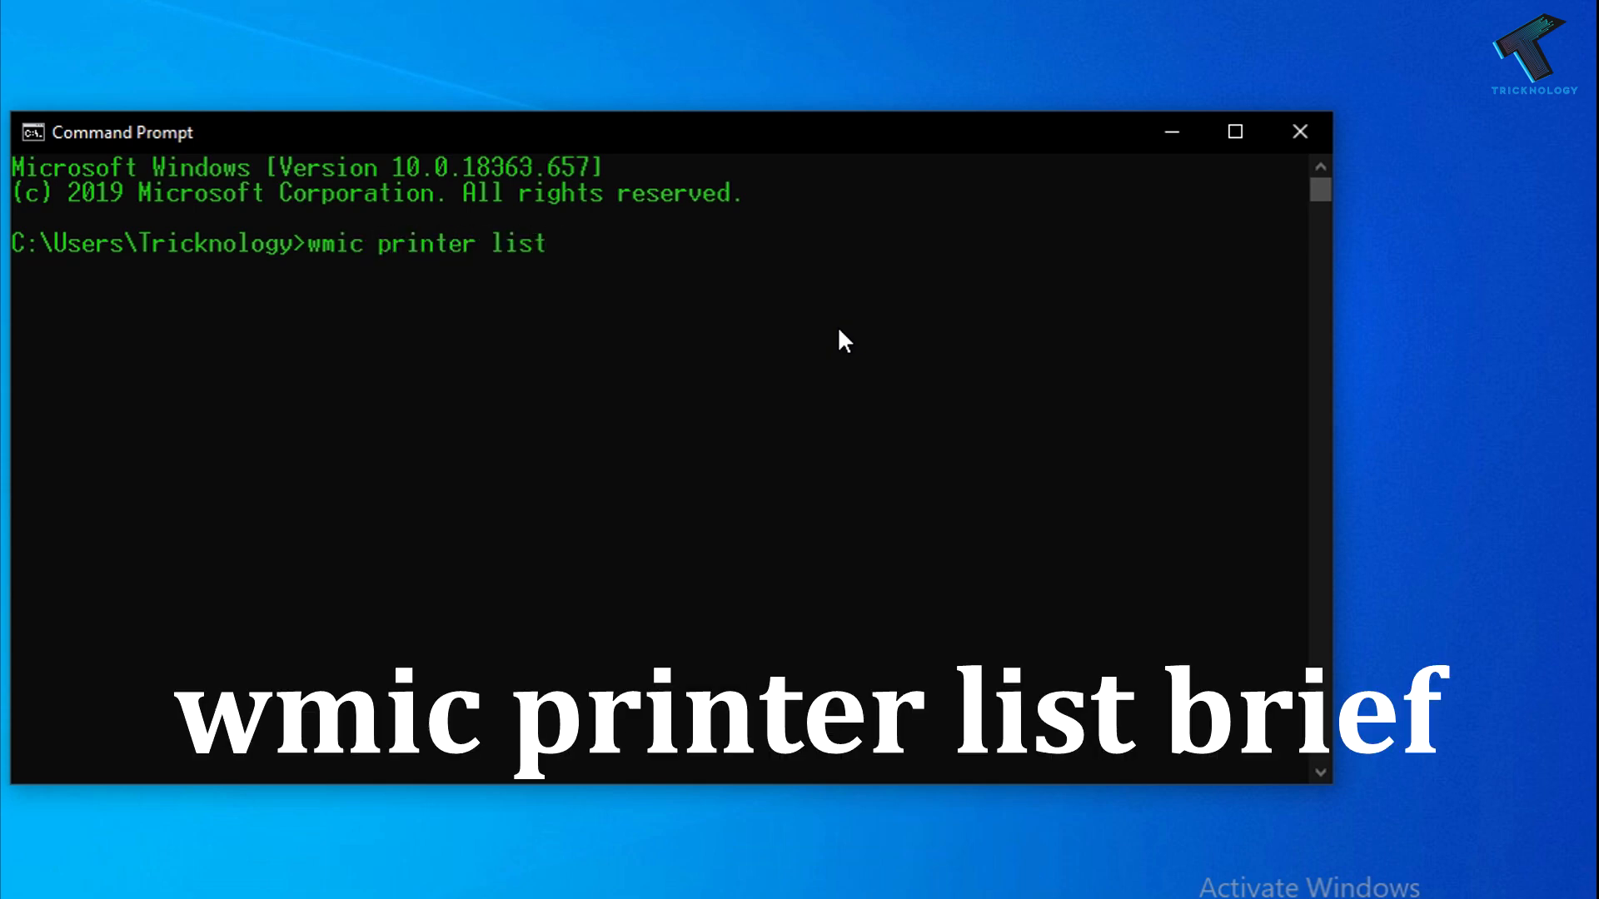
{"action": "type", "text": "bried"}
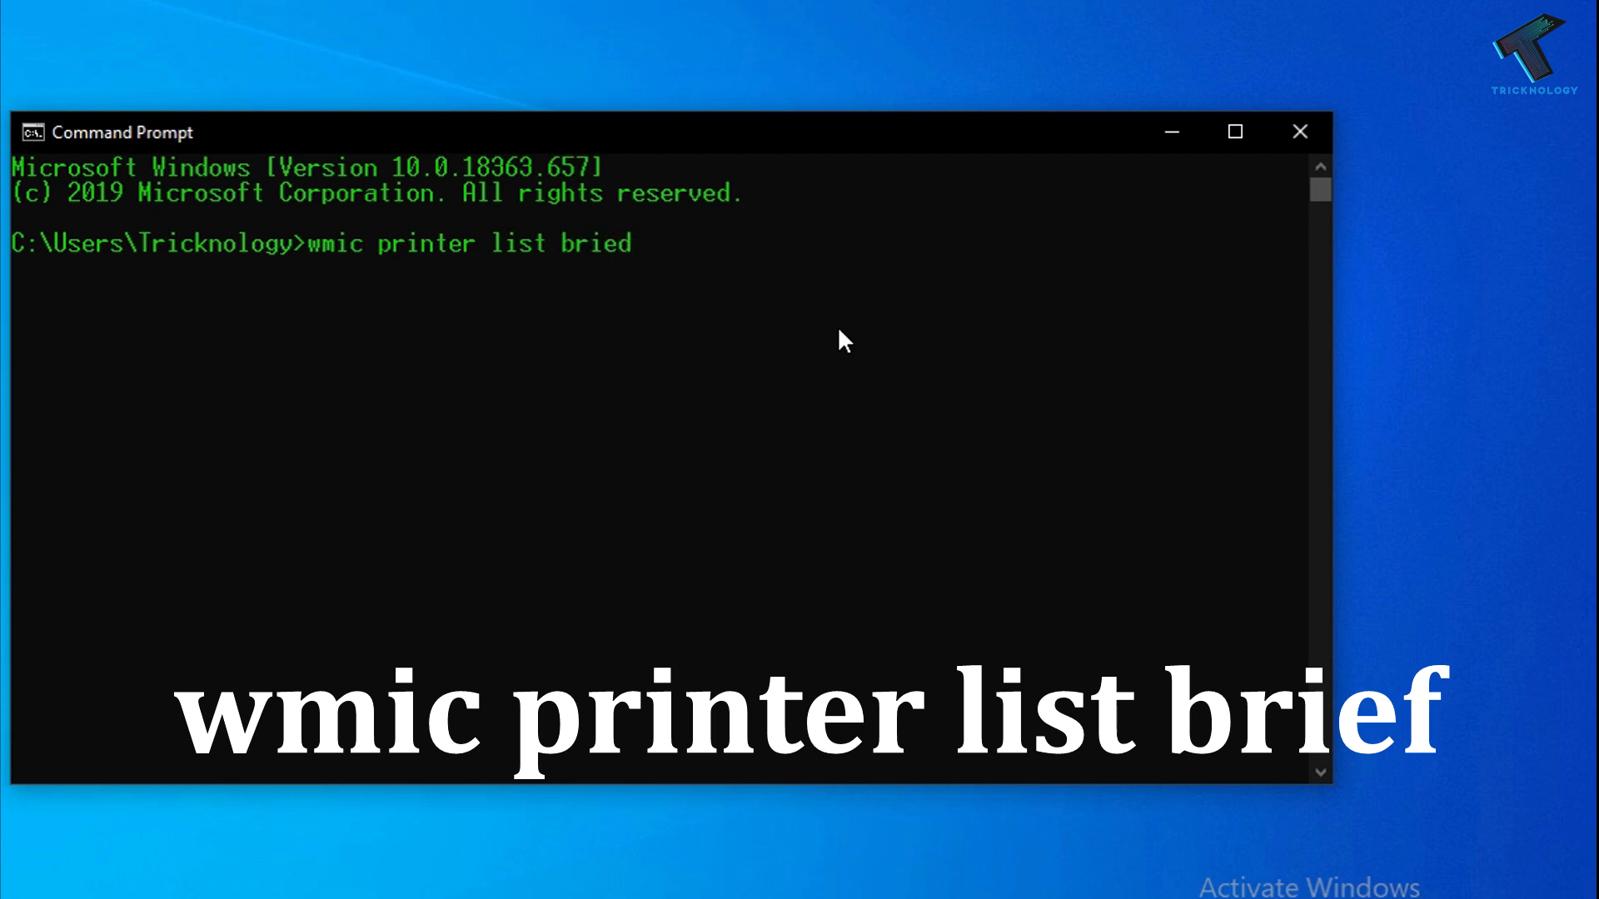
{"action": "type", "text": "brief"}
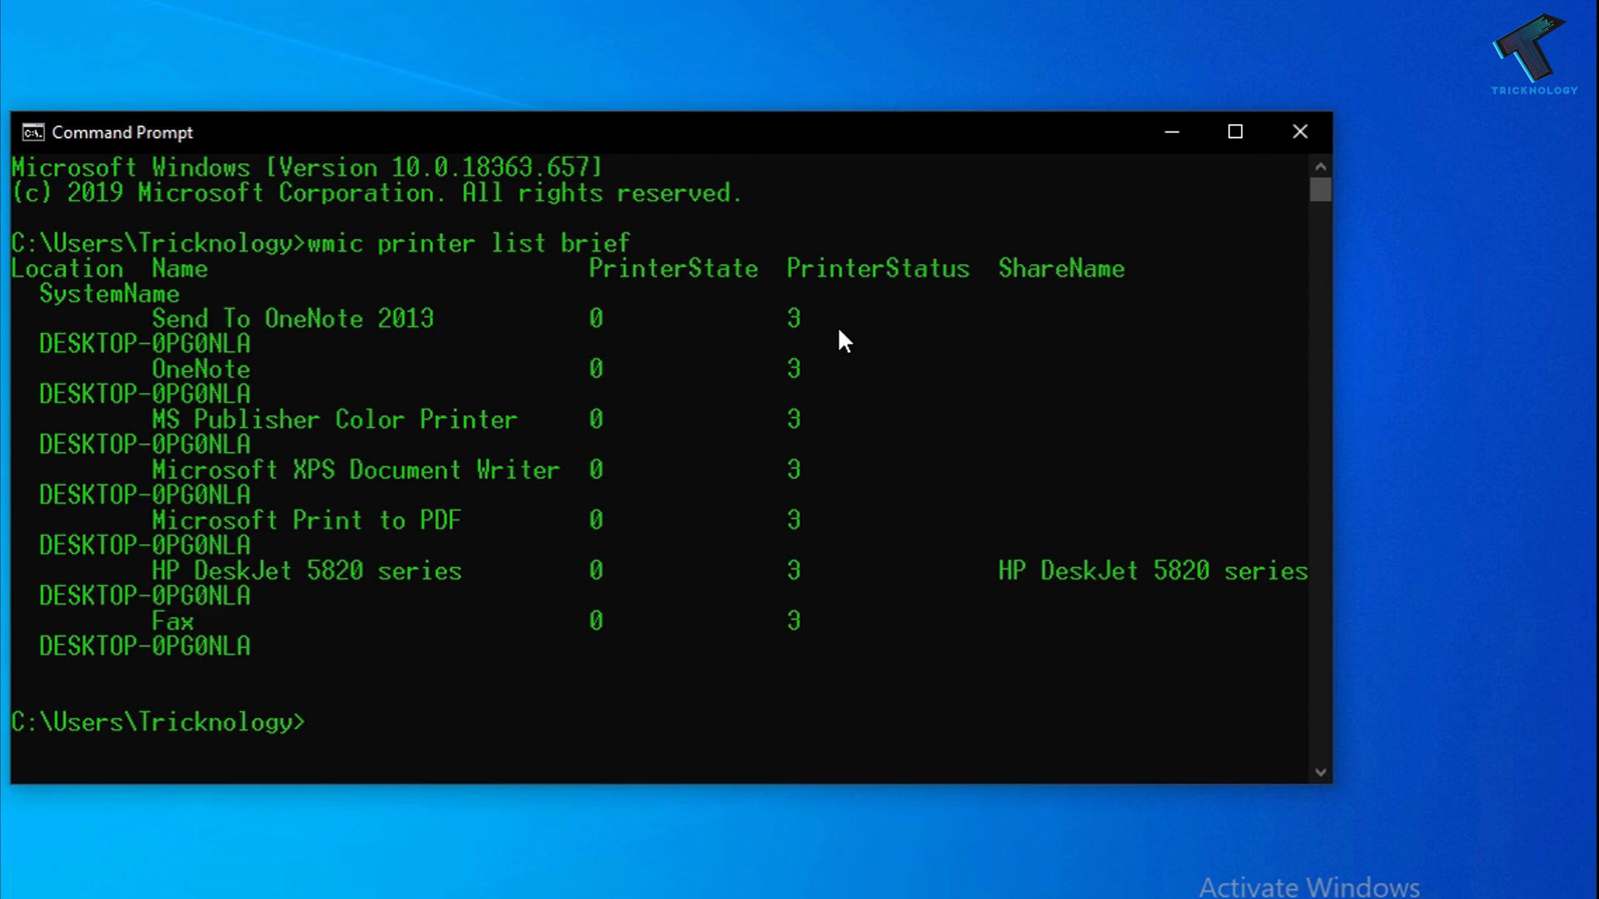
Widen and reposition the window so printer rows fit, then begin the next wmic command
{"action": "left_click_drag", "start_coordinate": [1333, 787], "coordinate": [1369, 805]}
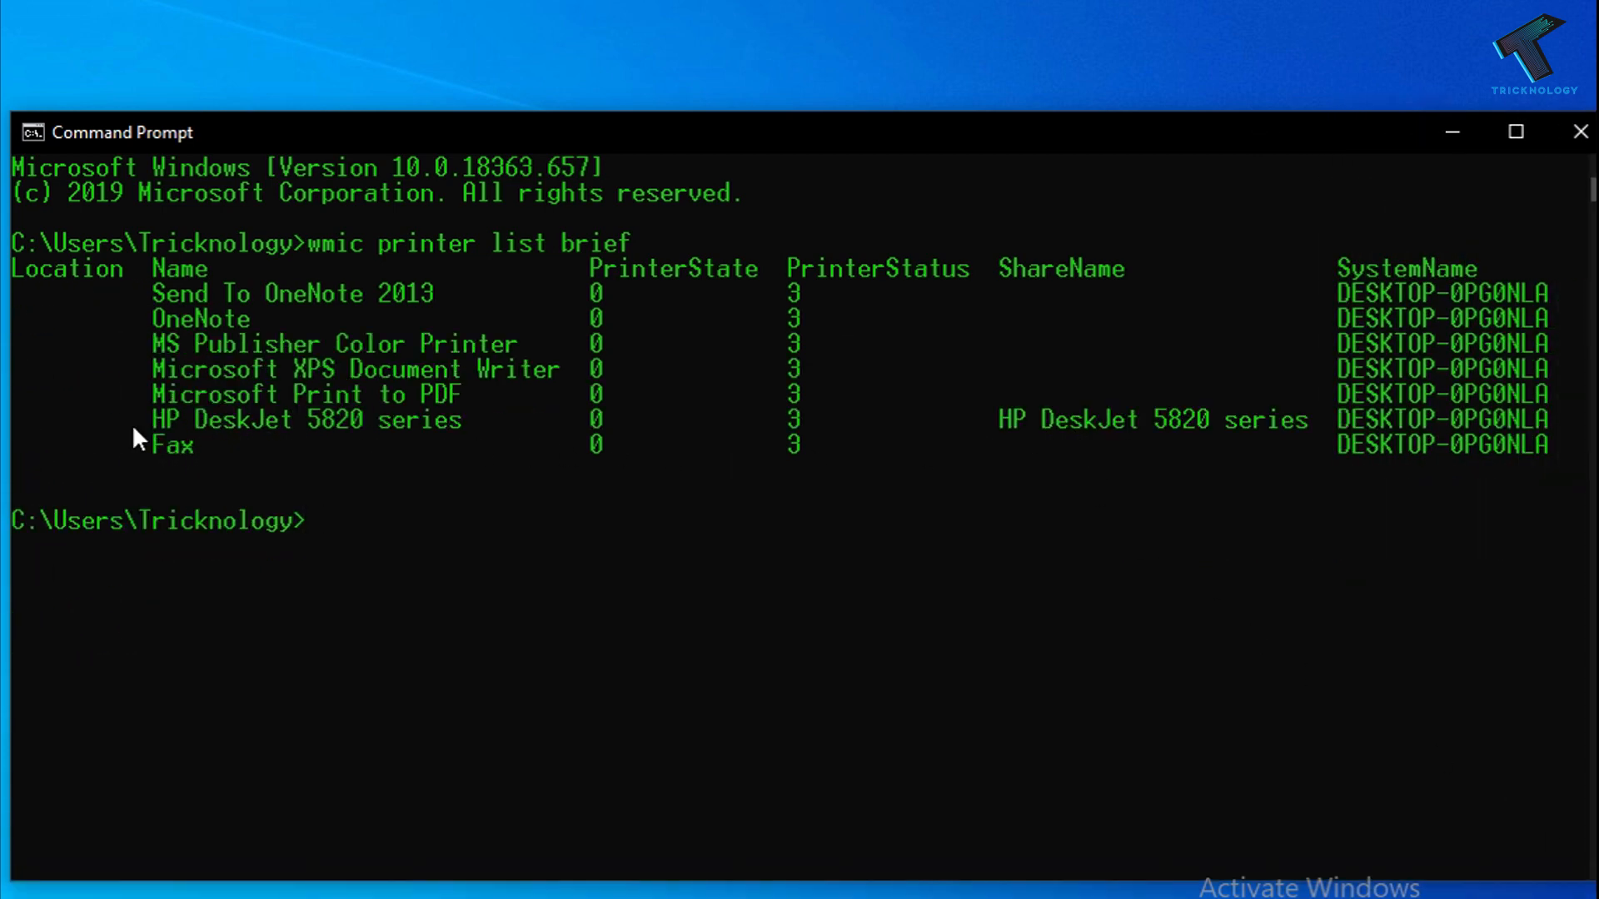
{"action": "left_click_drag", "start_coordinate": [151, 419], "coordinate": [461, 420]}
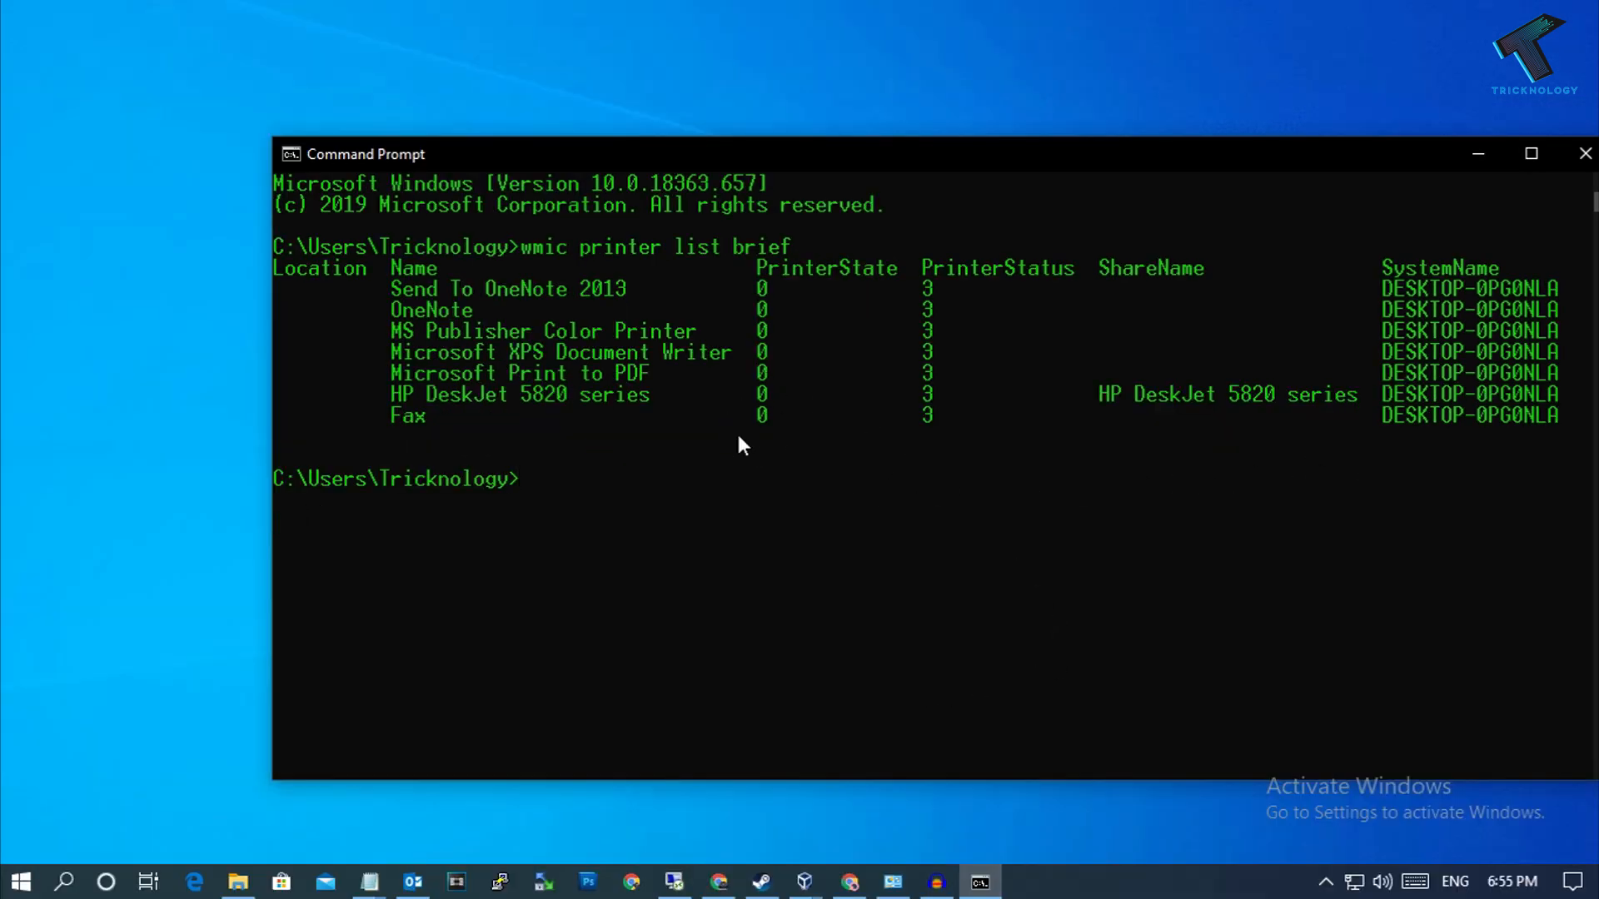
{"action": "type", "text": "wmic printer"}
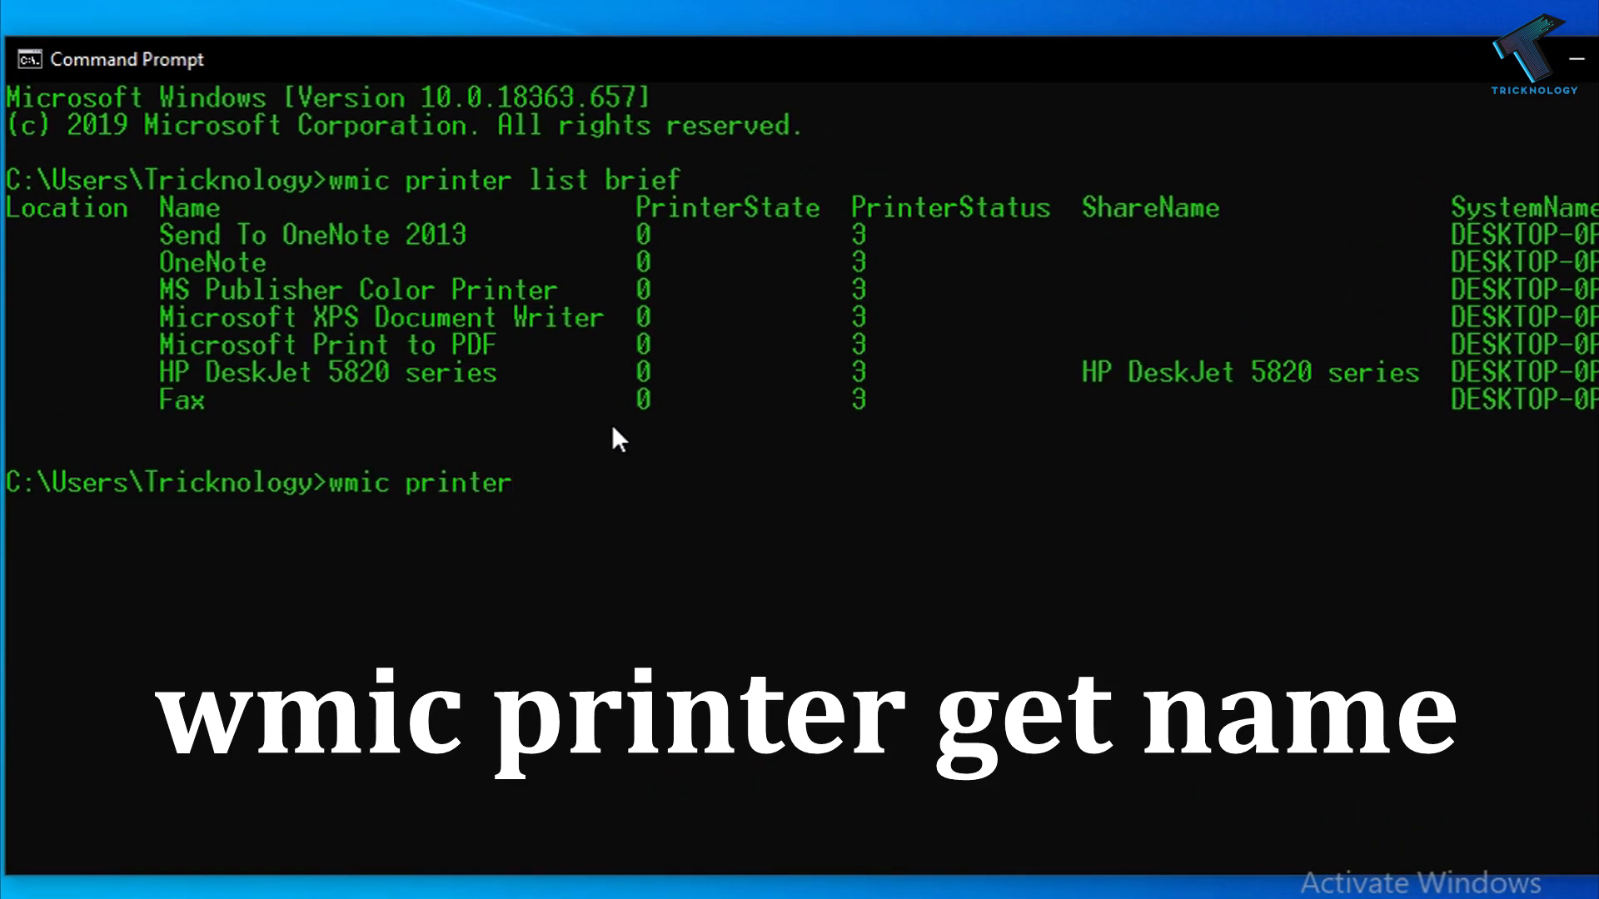
Run 'wmic printer get name' to list only the printer names
{"action": "type", "text": "get name"}
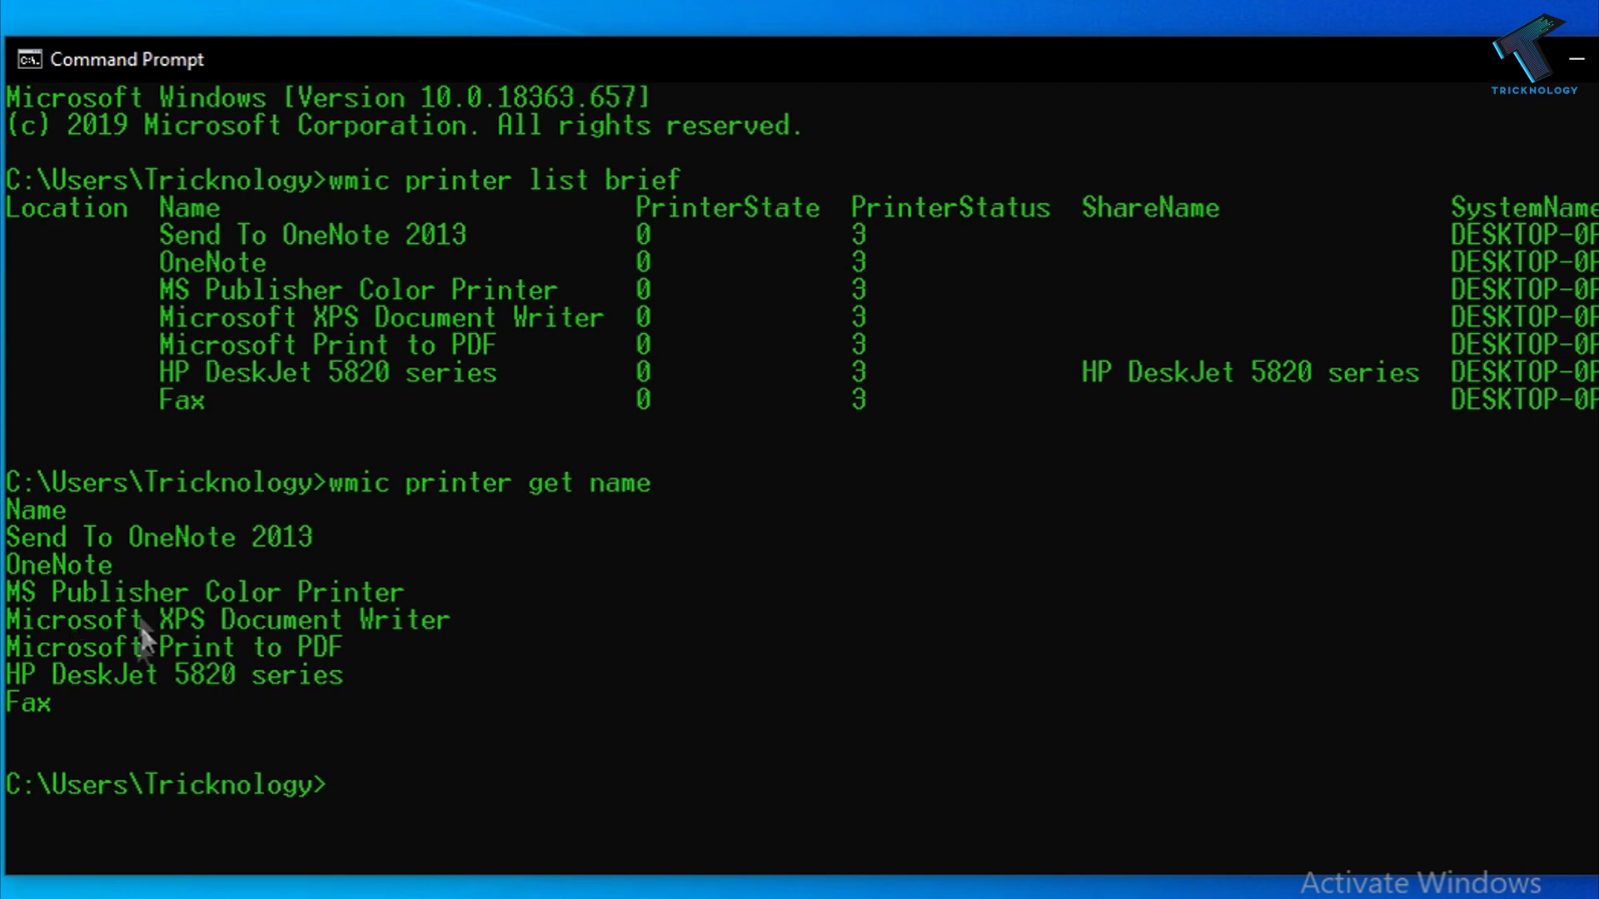
Select the 'HP DeskJet 5820 series' printer name in the output
{"action": "left_click_drag", "start_coordinate": [10, 674], "coordinate": [343, 674]}
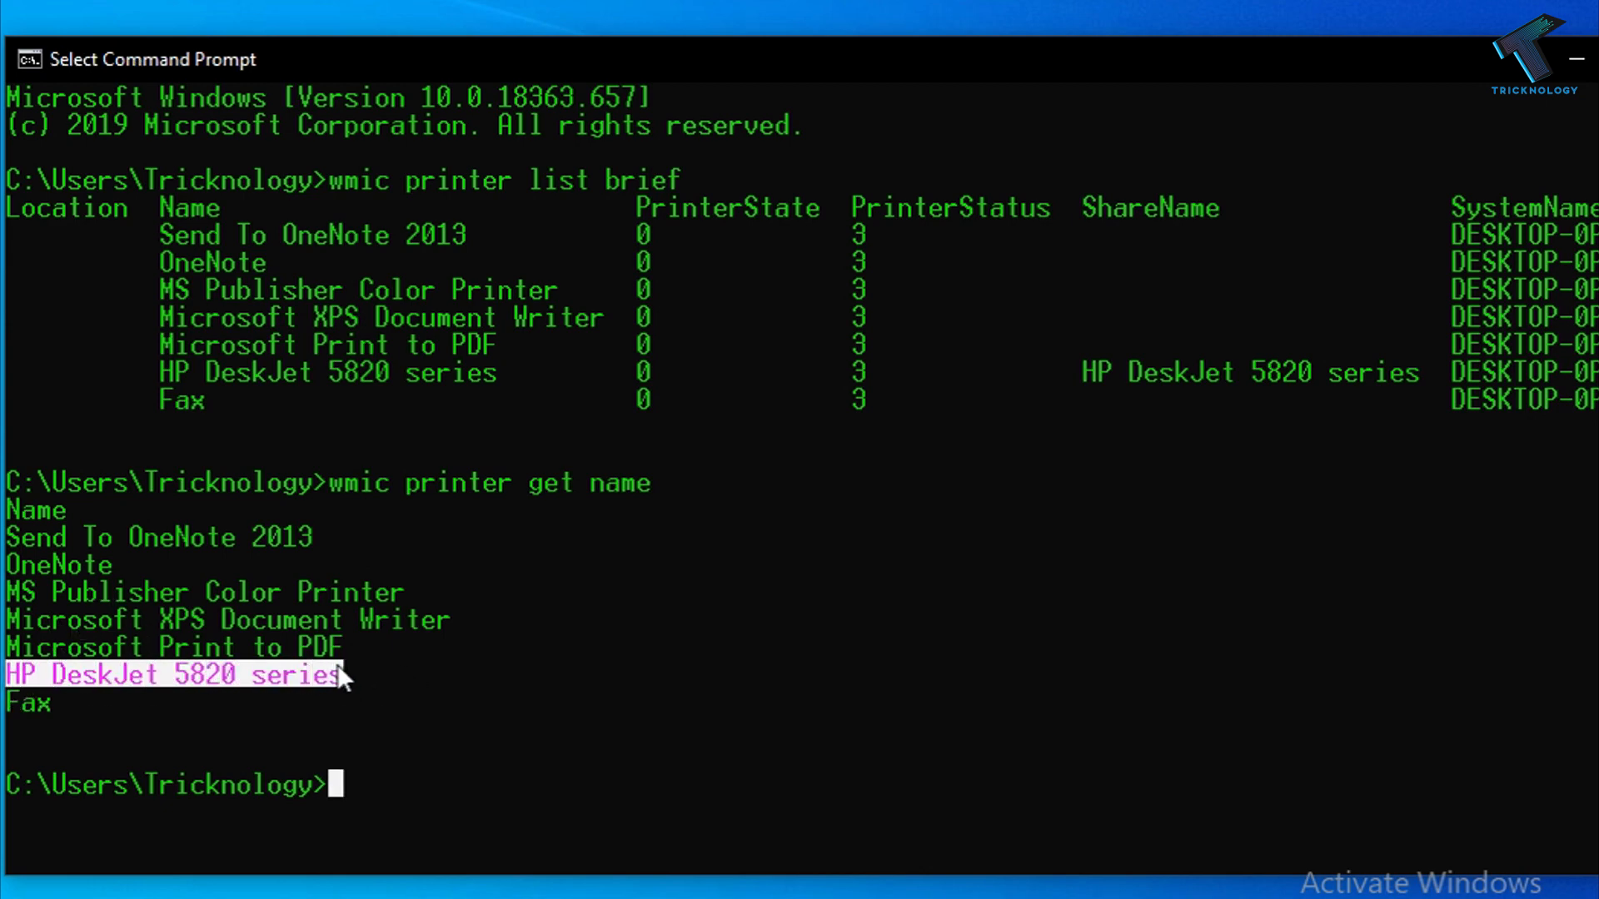
{"action": "mouse_move", "coordinate": [524, 684]}
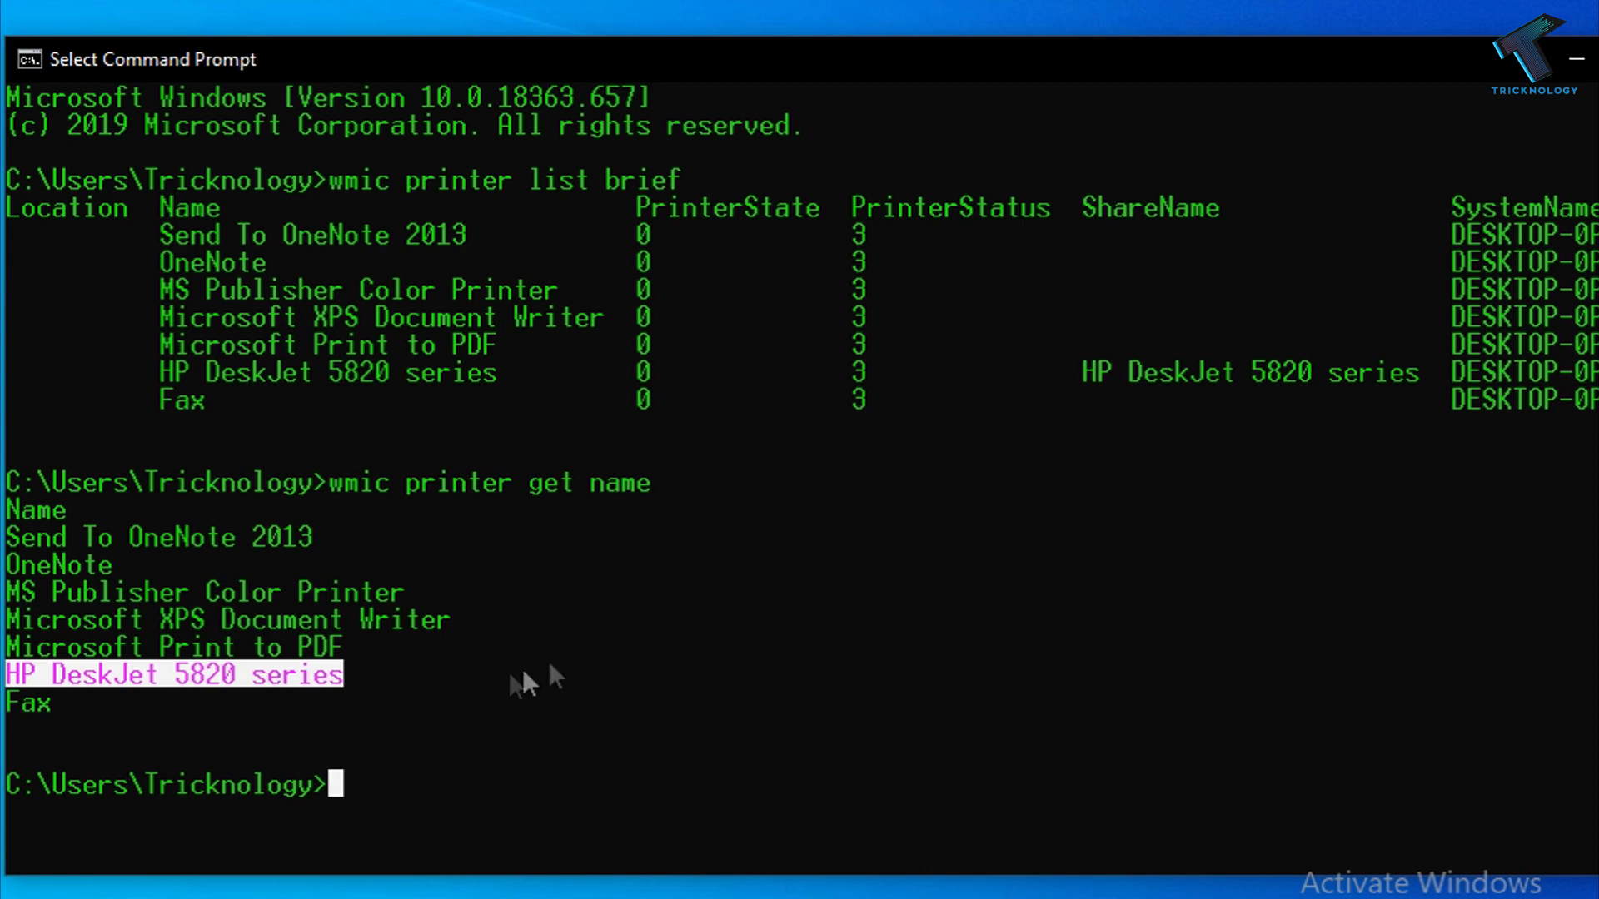